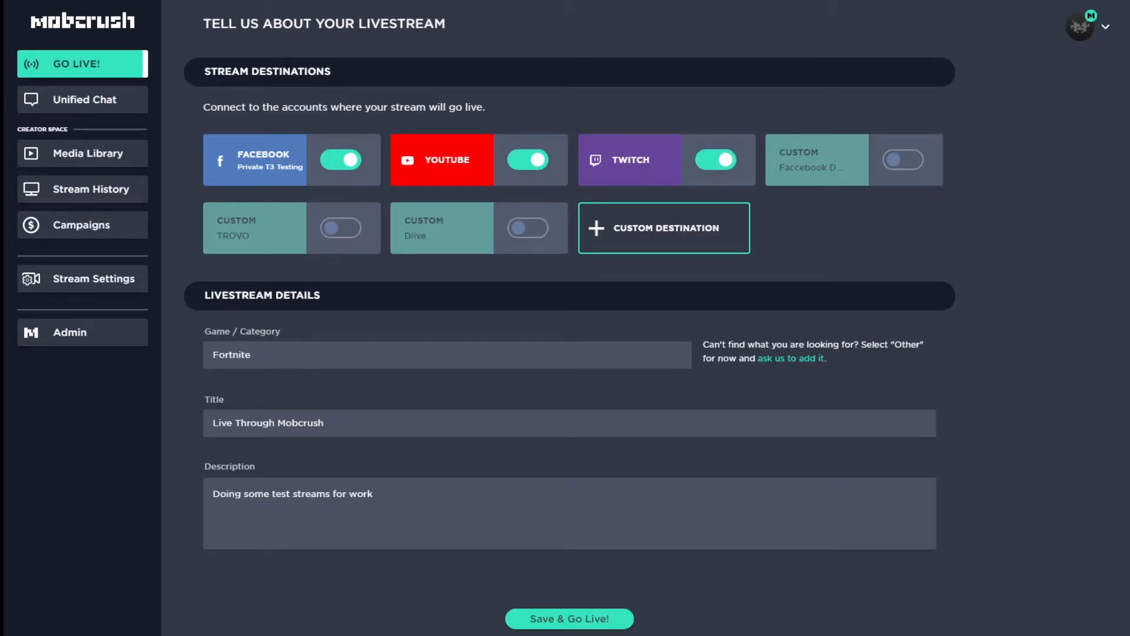
mouse_move(247, 130)
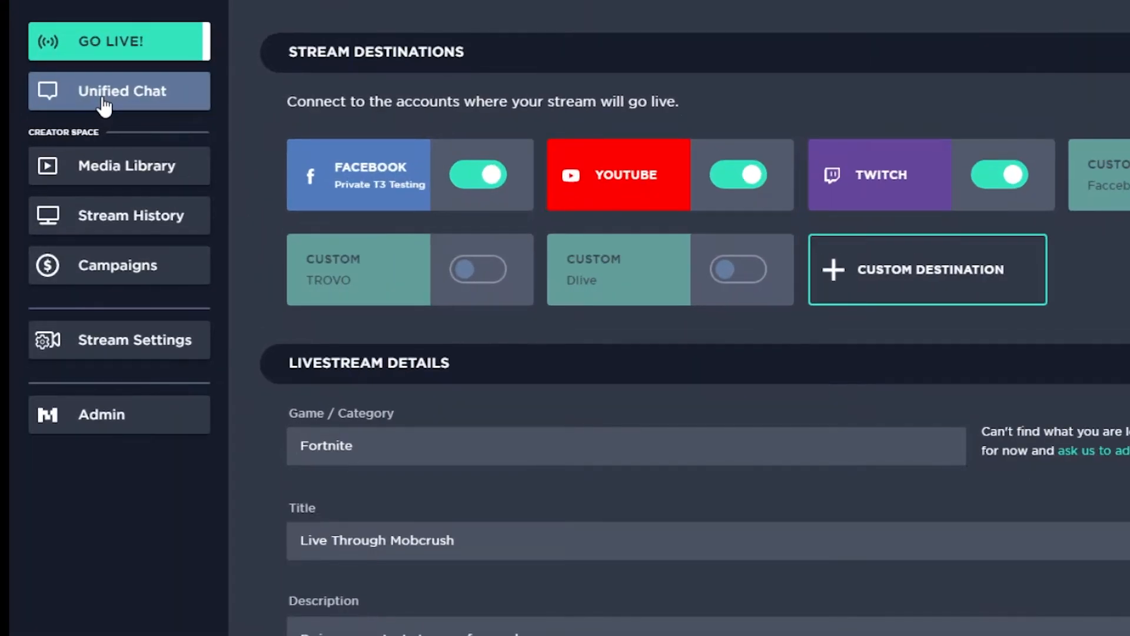
mouse_move(79, 100)
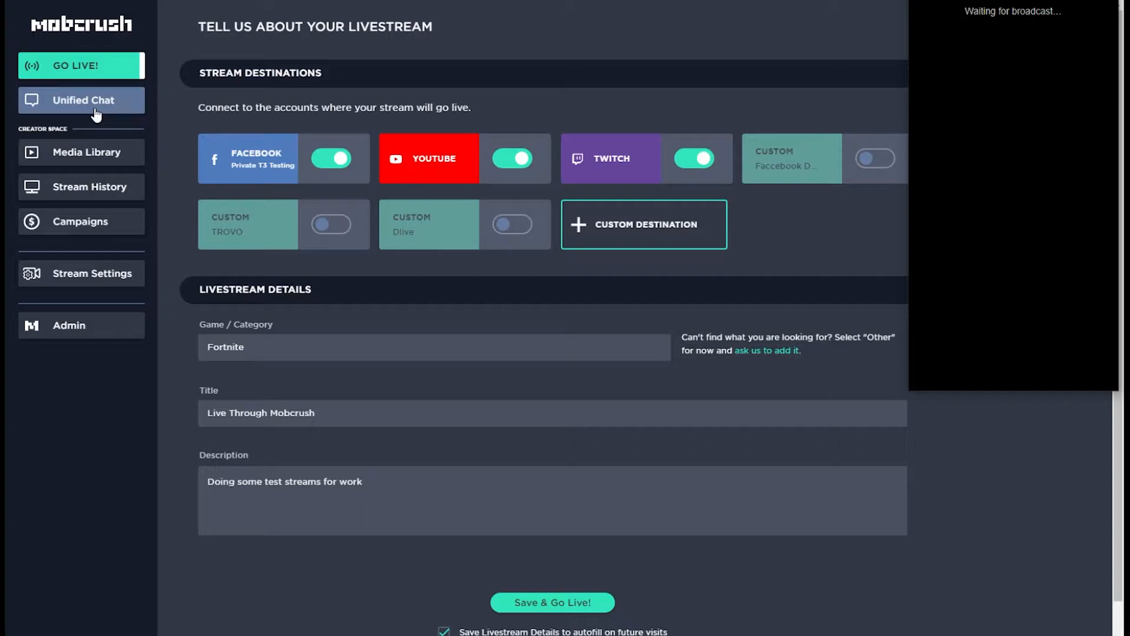
mouse_move(917, 83)
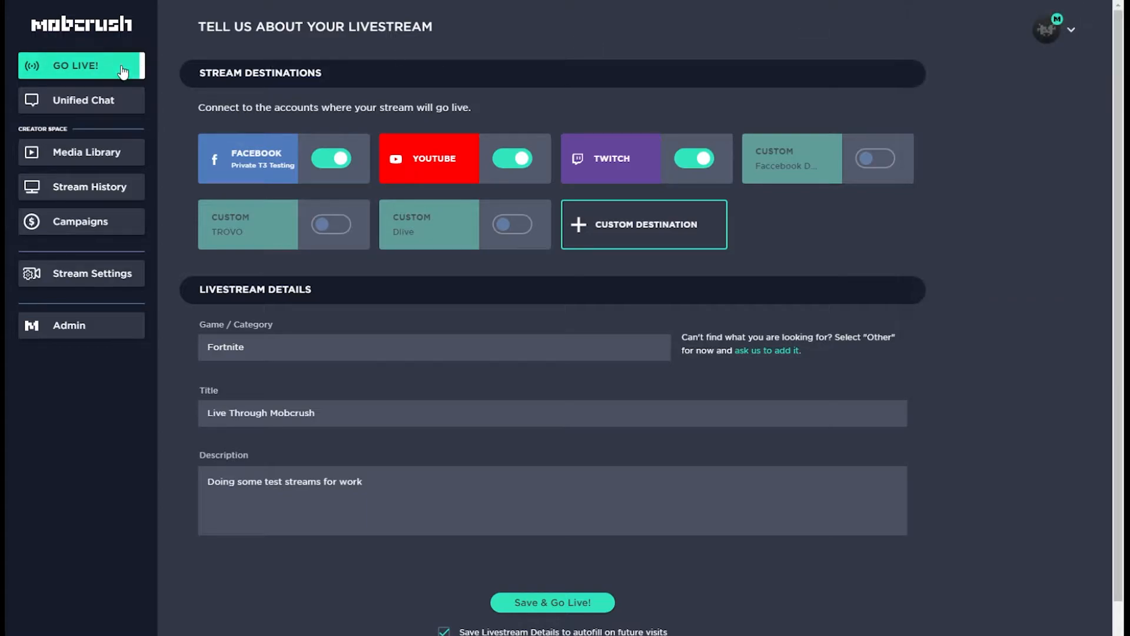
Switch to Unified Chat and begin a broadcast announcement reading 'Hey A'
click(83, 100)
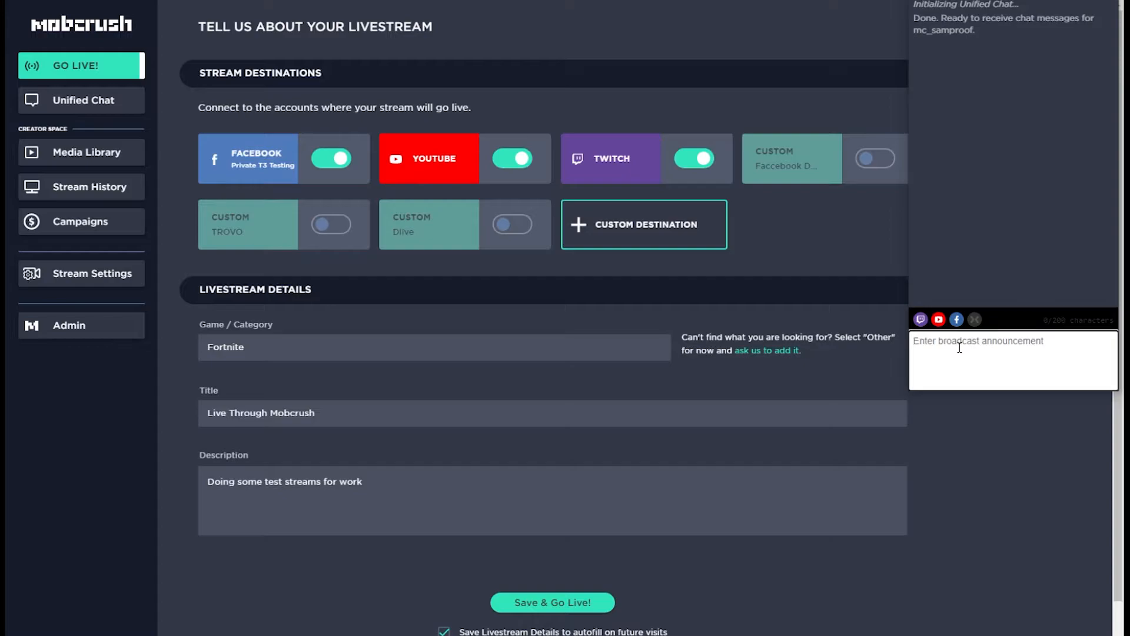
text(Hey A)
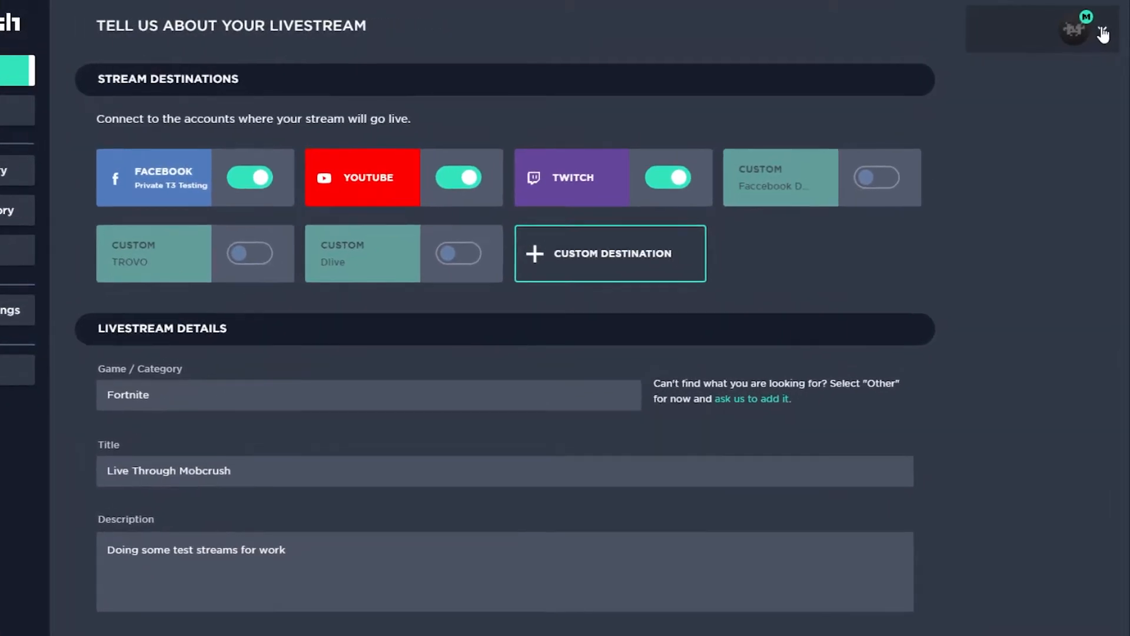
Show the avatar account menu with profile, social accounts and settings options
click(1073, 28)
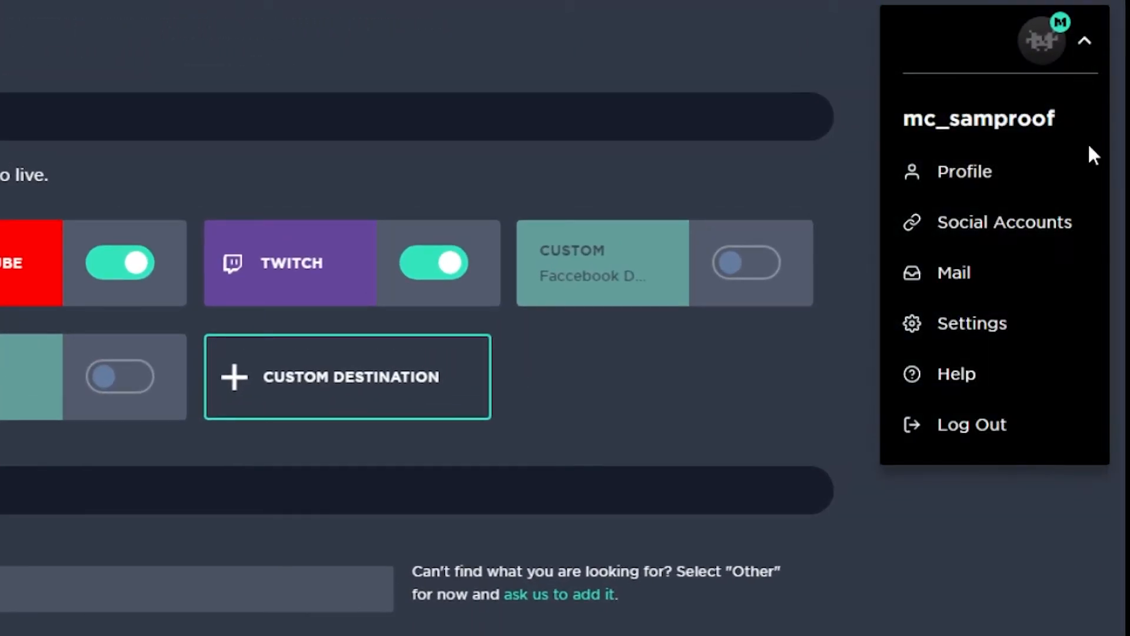
click(1040, 41)
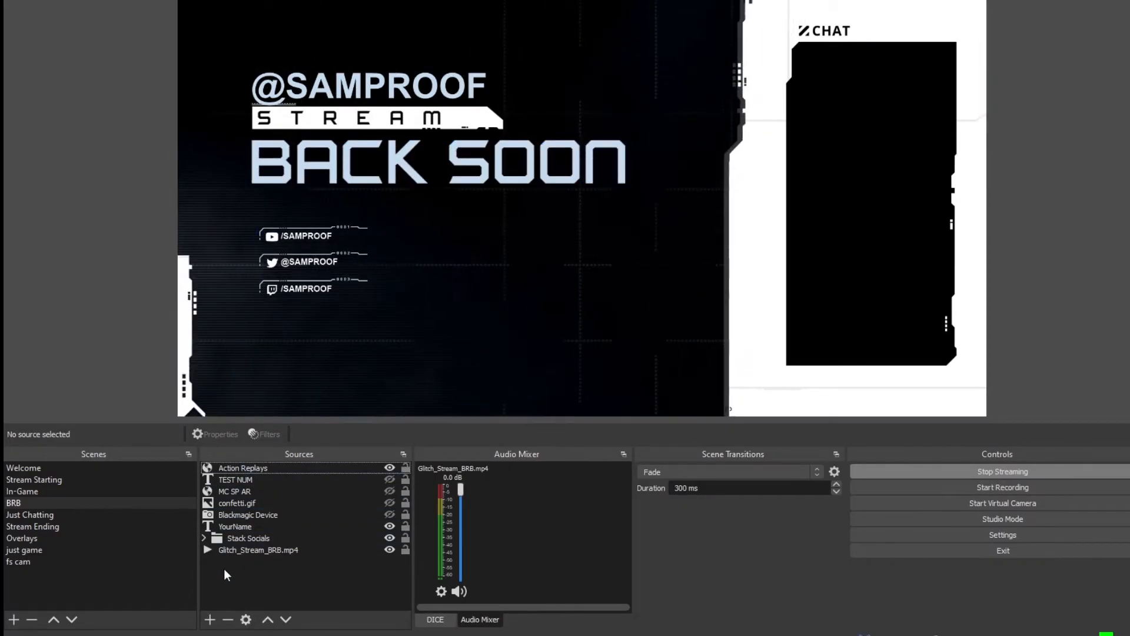
Create a visible Browser source named 'Mobcrush Chat' in the BRB scene
click(209, 619)
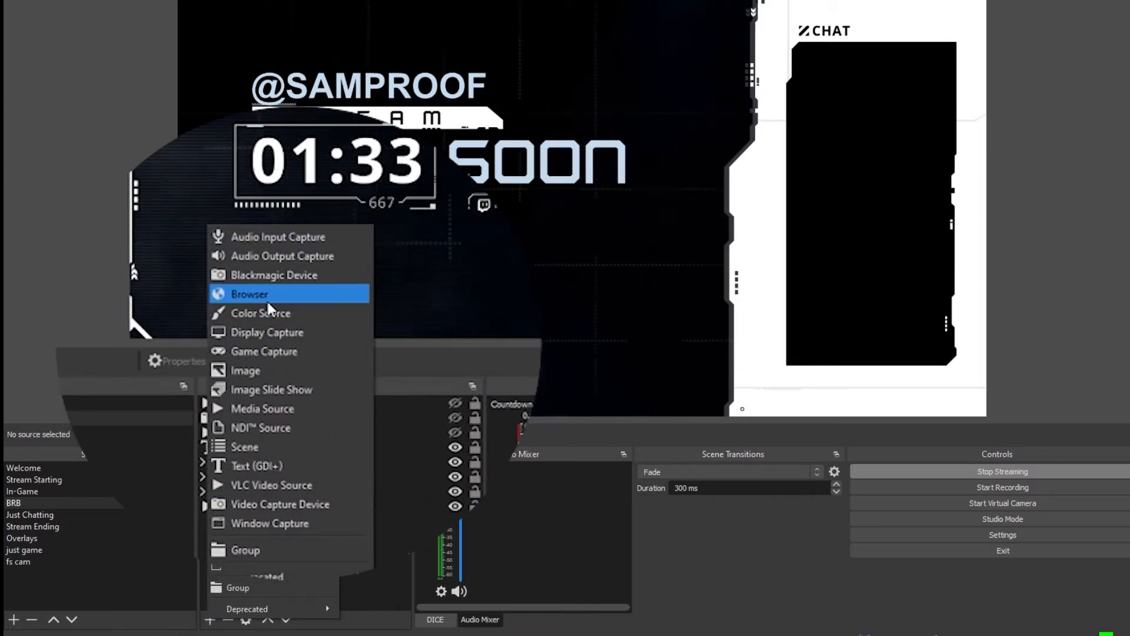
click(248, 293)
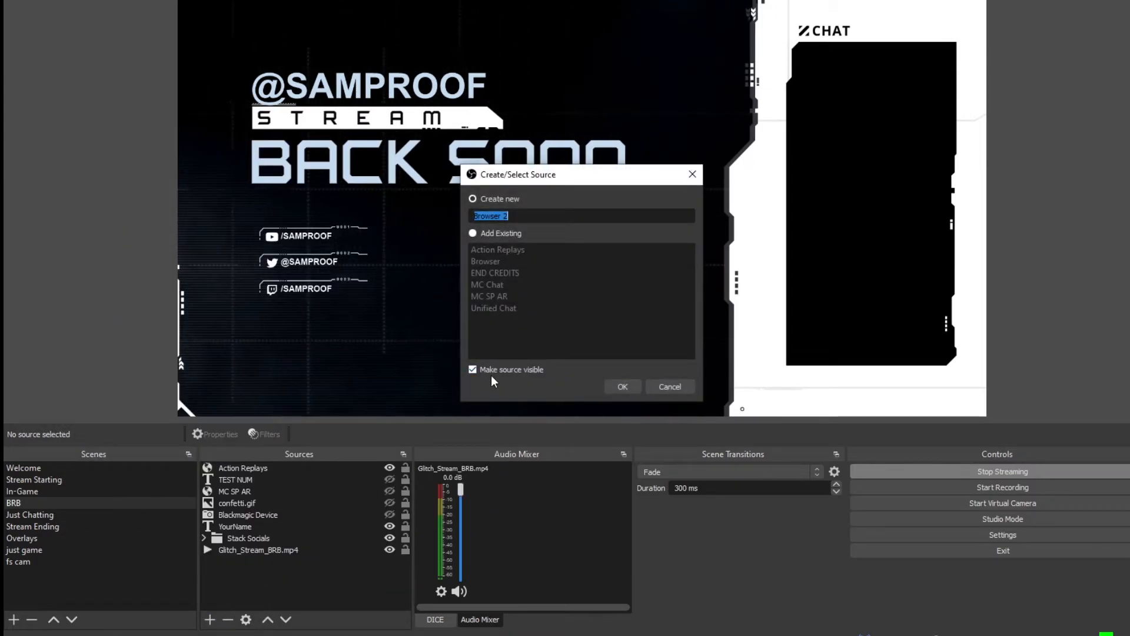
text(Mobcrush)
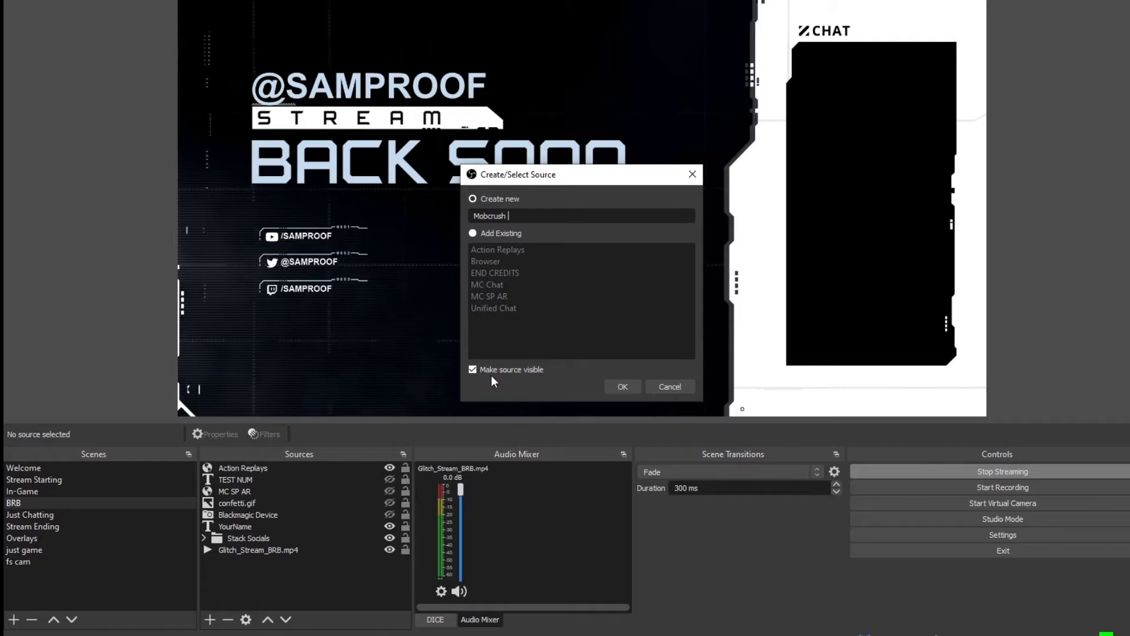
text(Chat)
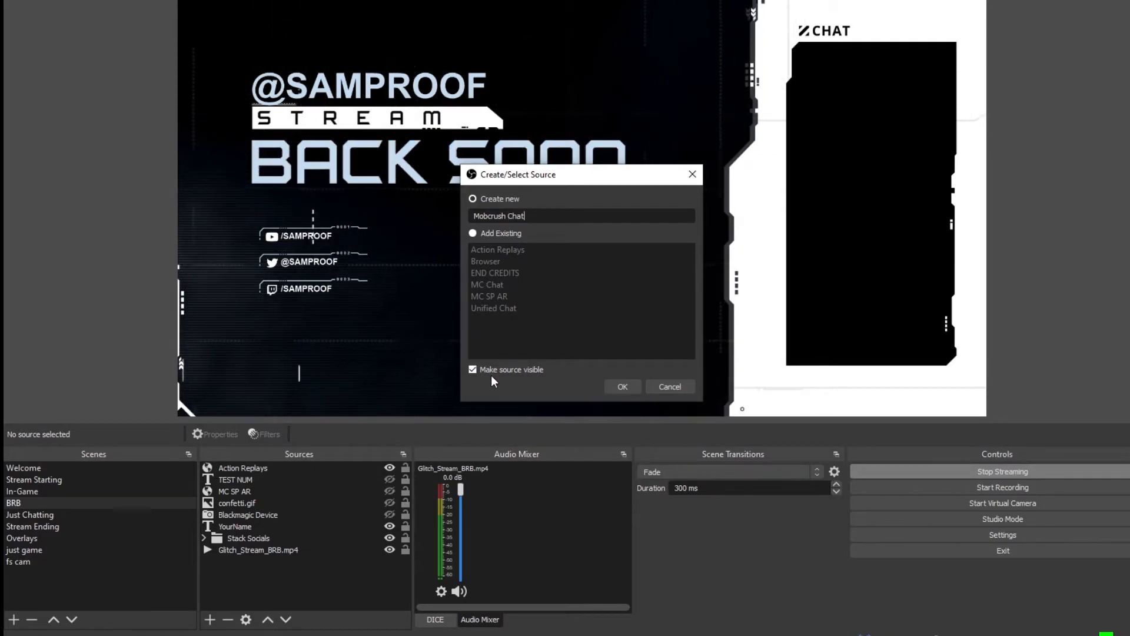
click(622, 386)
text(http://mobcrush.com/)
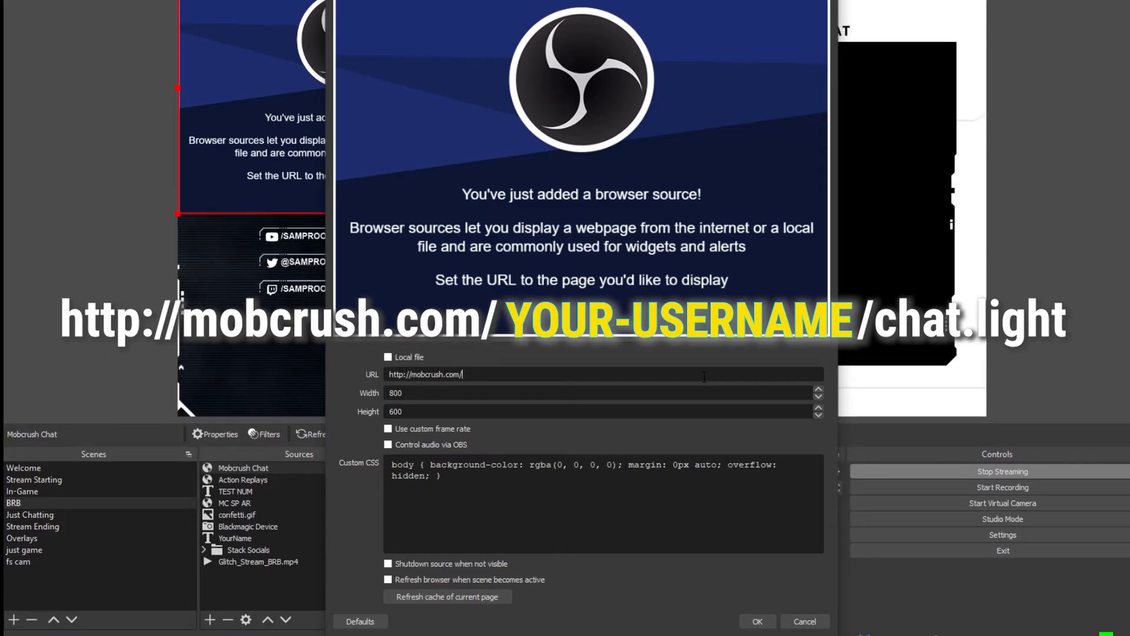
Point the source at the mc_samp chat.light URL with width 400 and confirm
text(mc_samproof/chat.light)
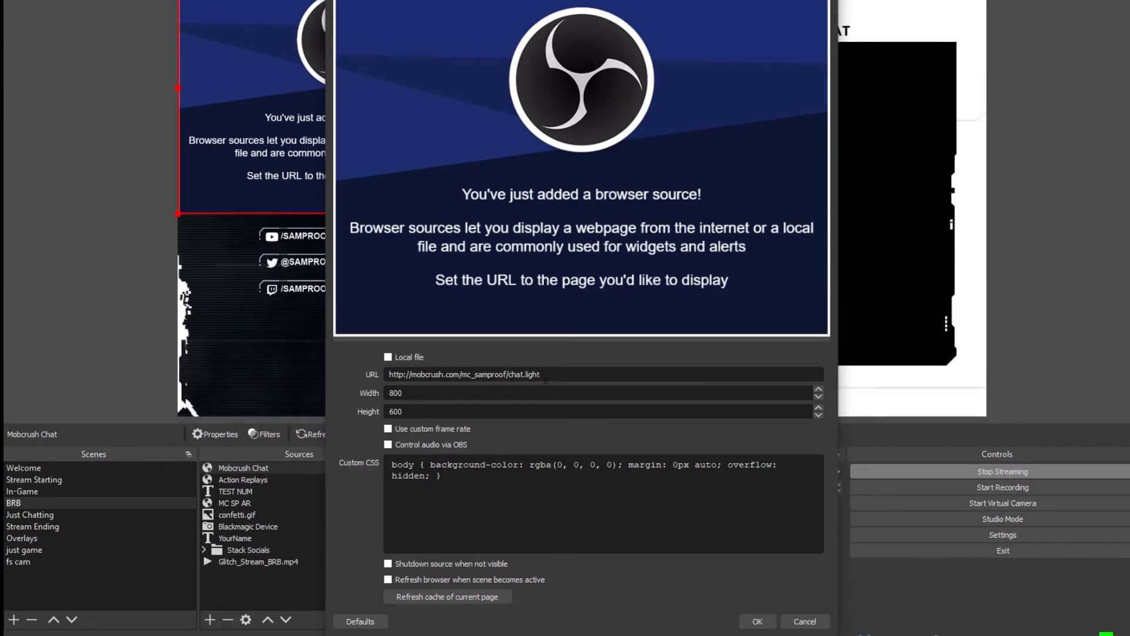
triple_click(395, 393)
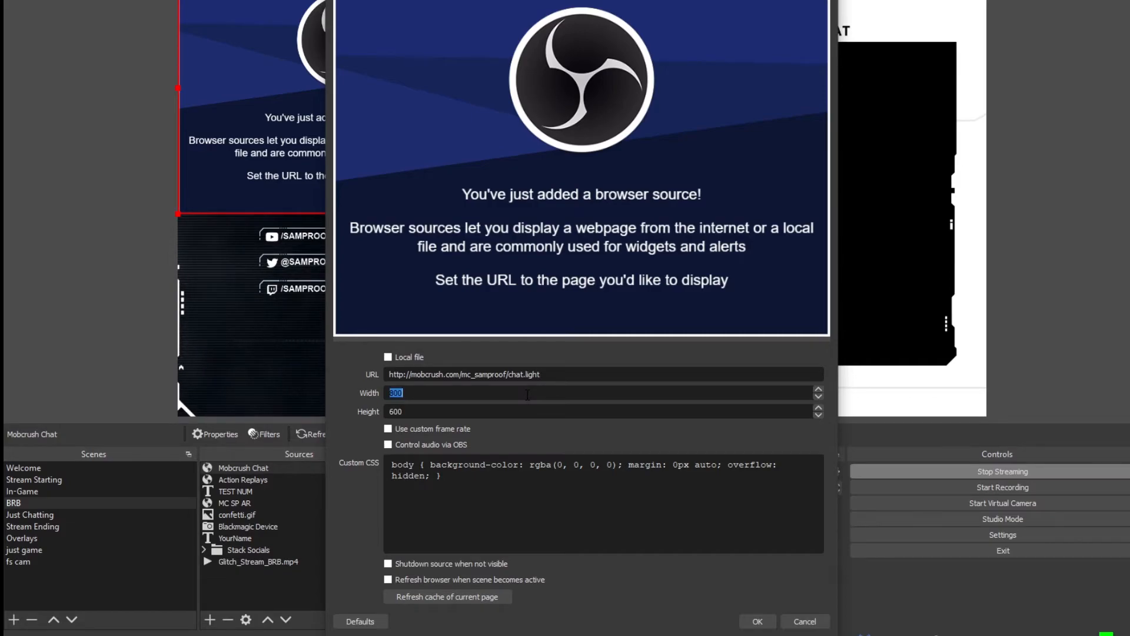
text(400)
click(604, 411)
text(800)
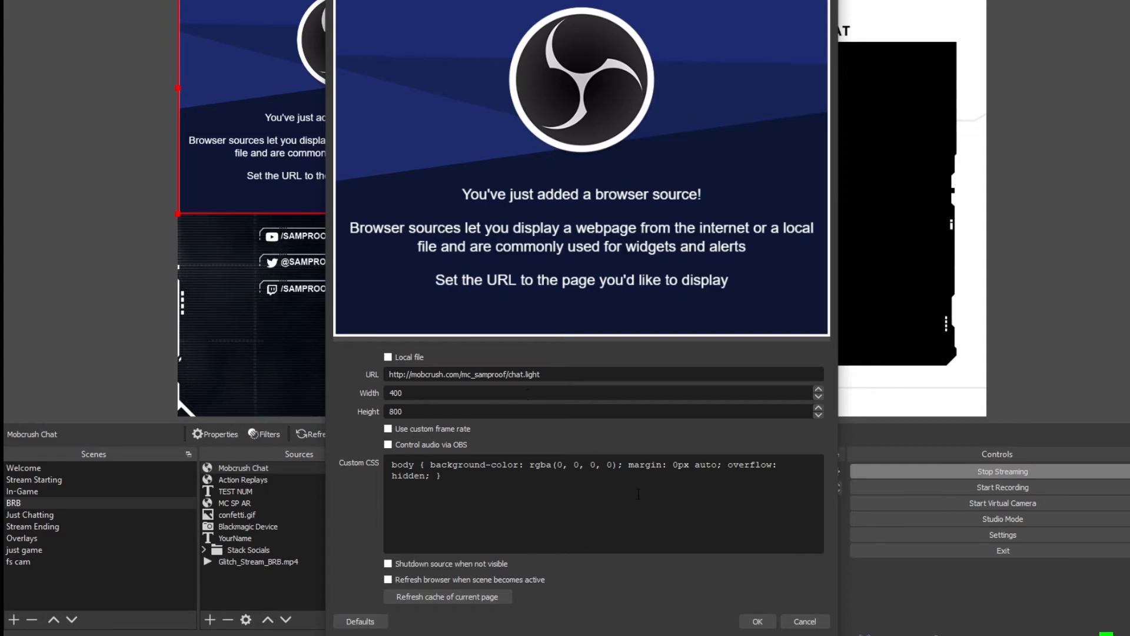
click(755, 621)
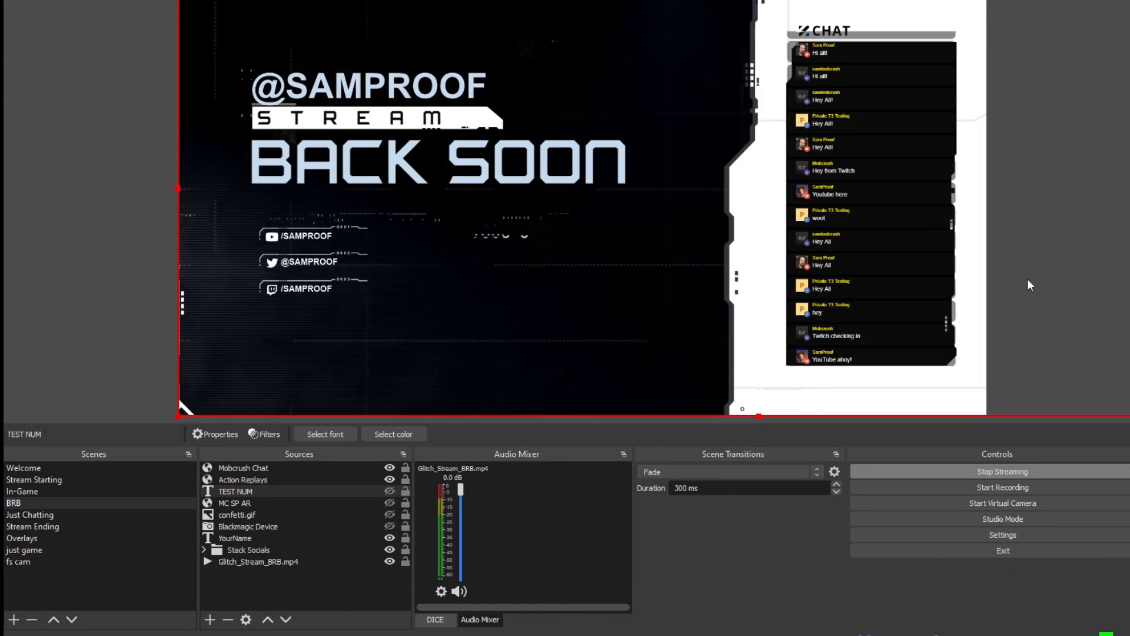
Fit the Mobcrush Chat overlay inside the CHAT frame of the BRB layout
click(245, 467)
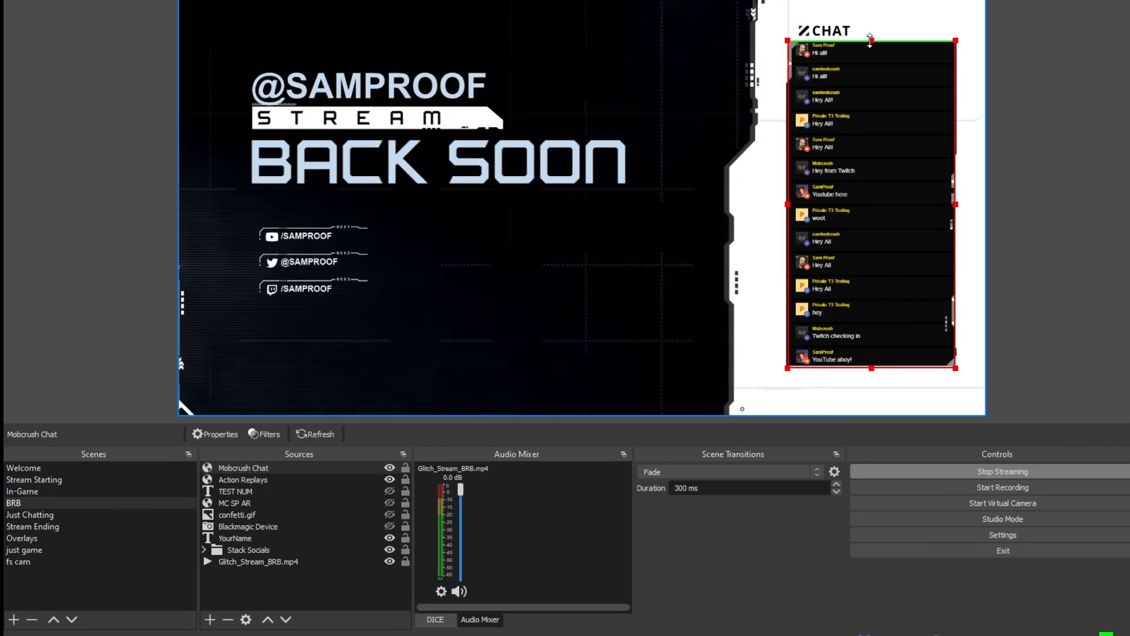
click(236, 490)
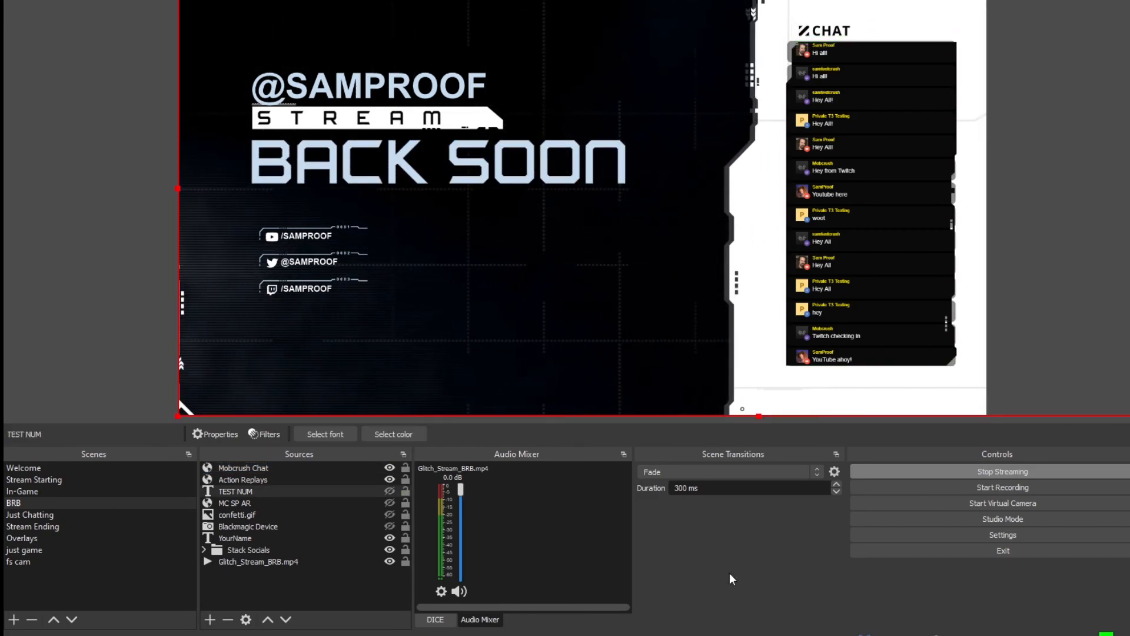